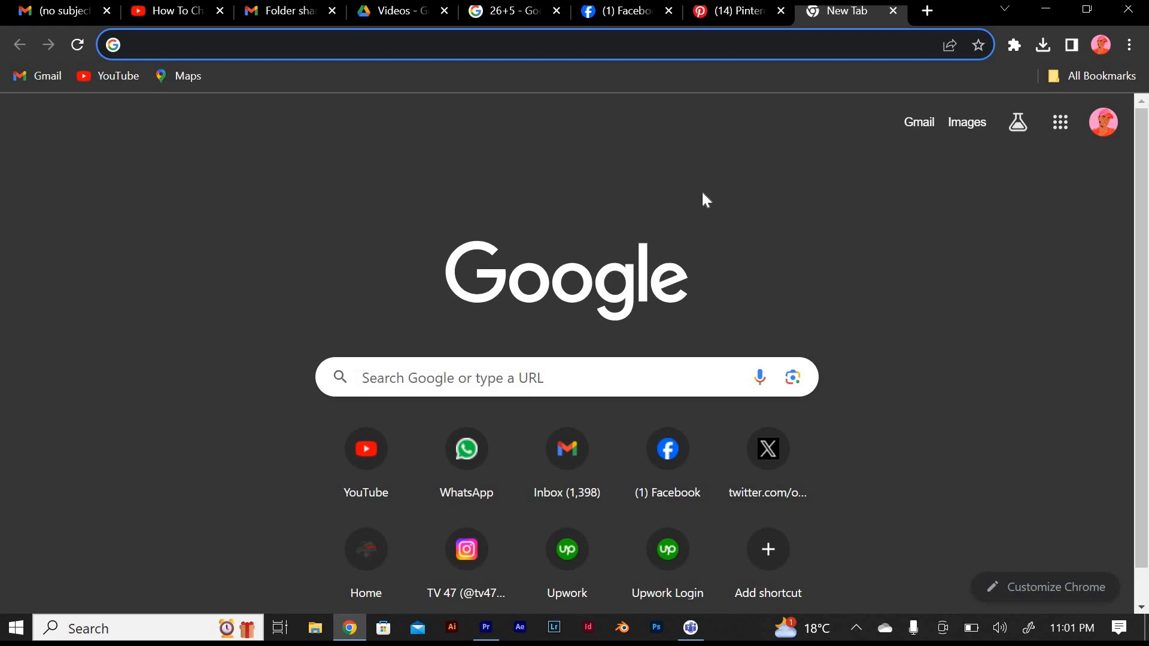
# Go to facebook.com to load the Facebook home feed
pyautogui.write('facebook.com')
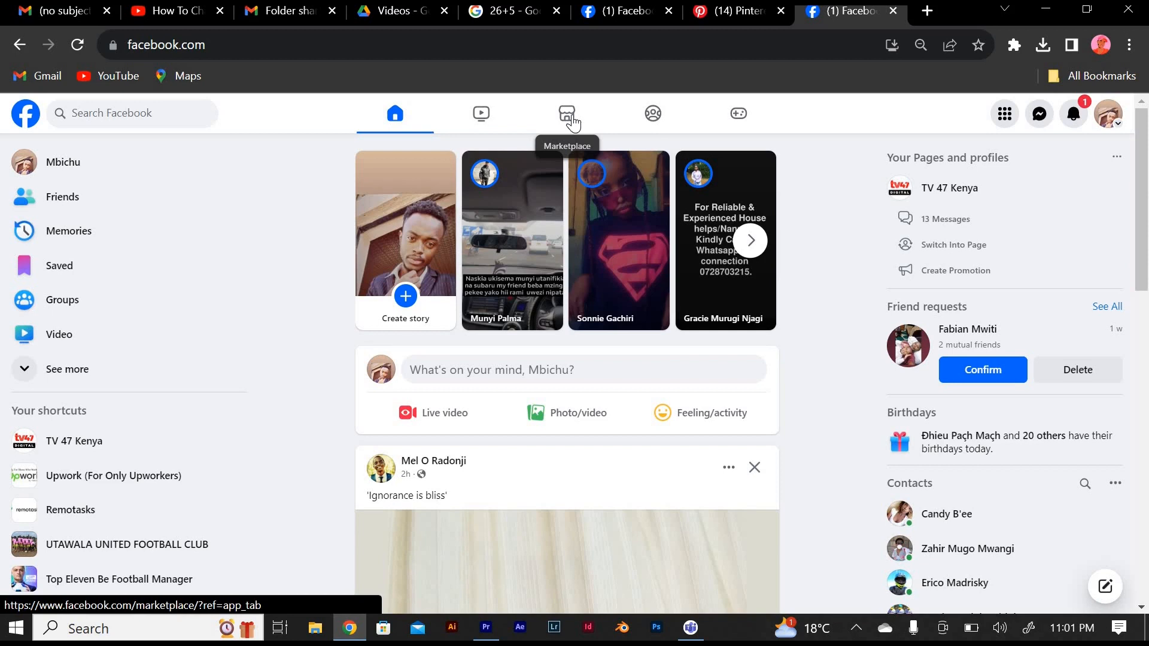
# From Marketplace's Selling listings, bring up the FLIERS listing details and begin editing it
pyautogui.click(566, 114)
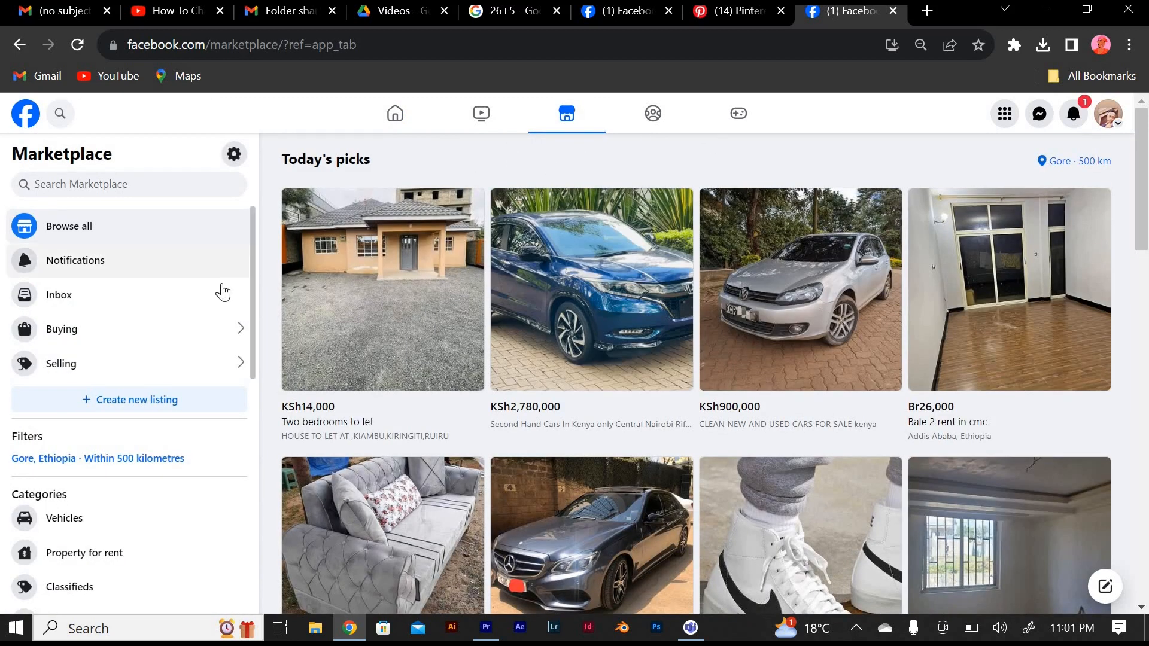
pyautogui.click(61, 364)
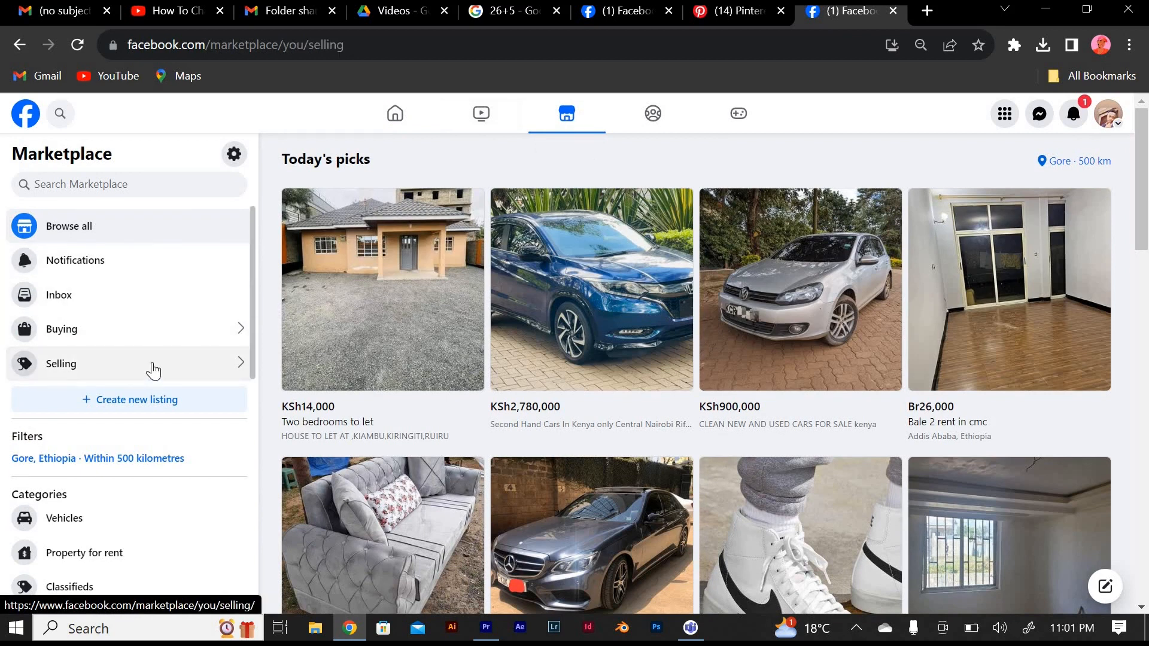
pyautogui.click(61, 364)
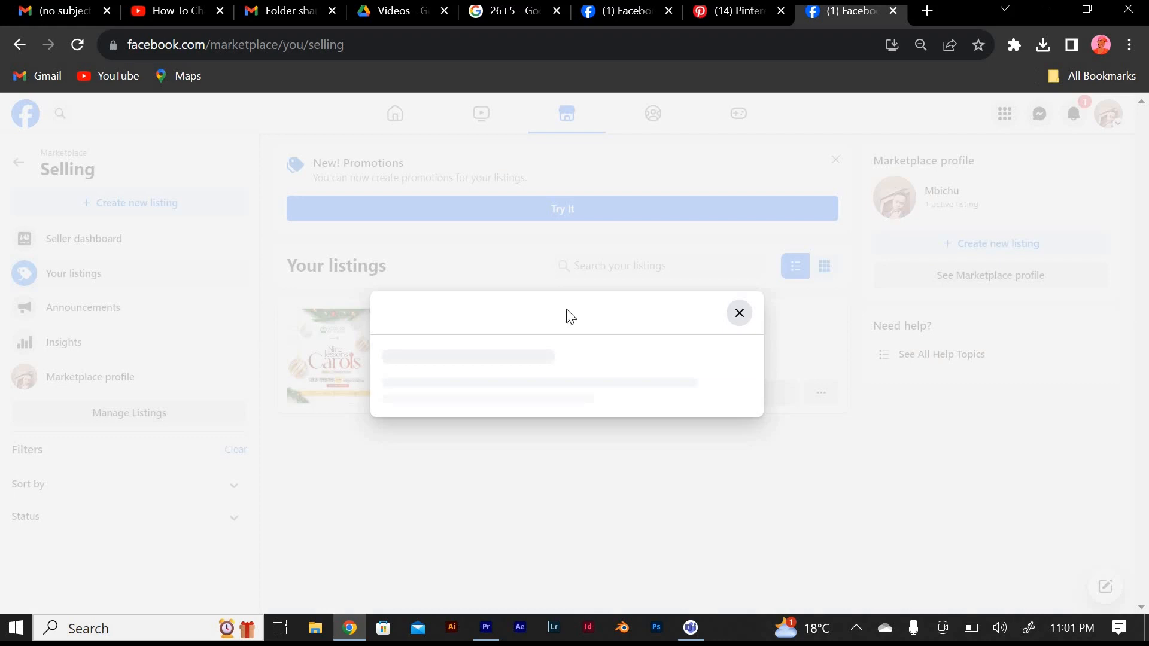
pyautogui.moveTo(579, 309)
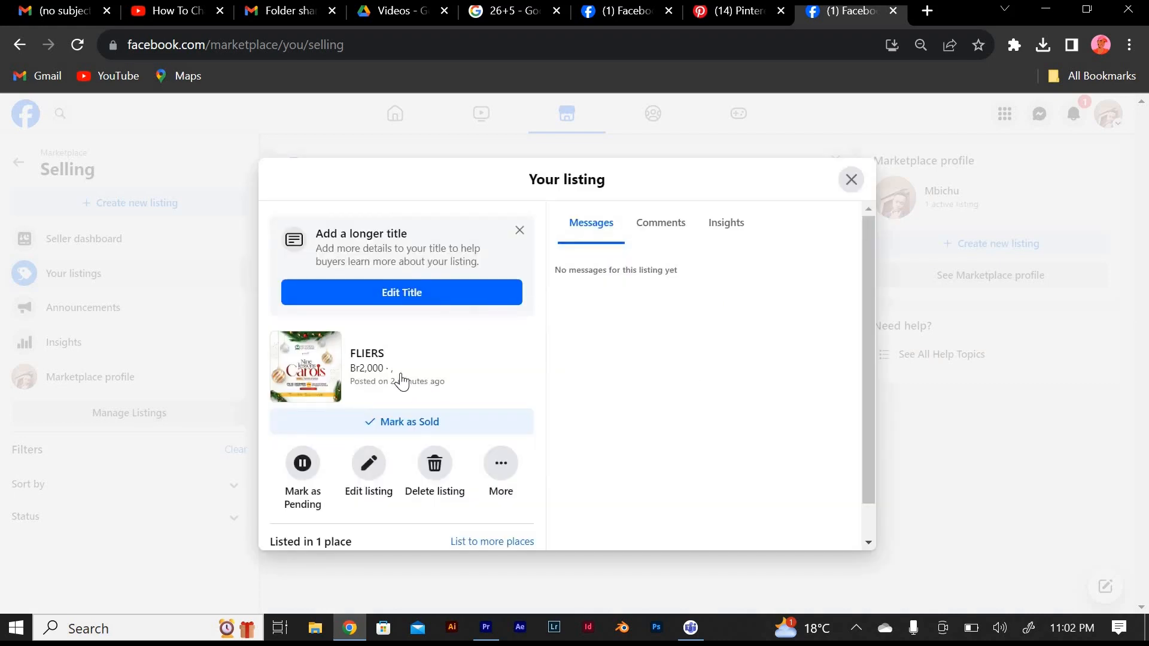
pyautogui.click(518, 229)
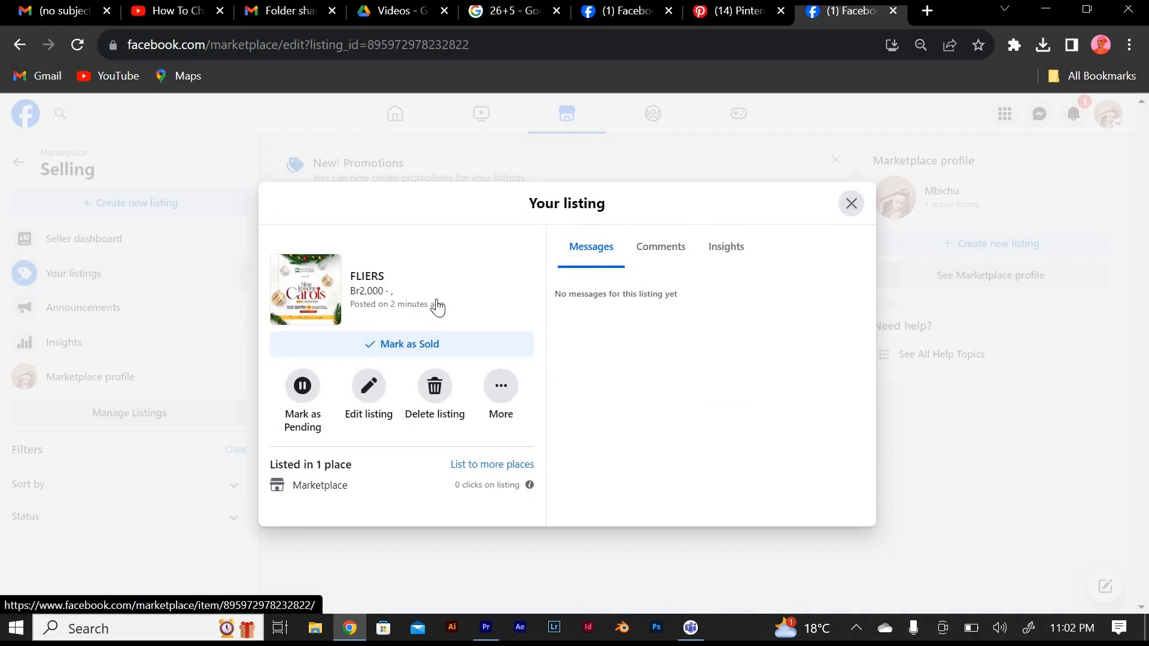
# Drag the photo thumbnails so the '30 Days Fasting & Prayer' flier leads the FLIERS listing photos
pyautogui.click(368, 387)
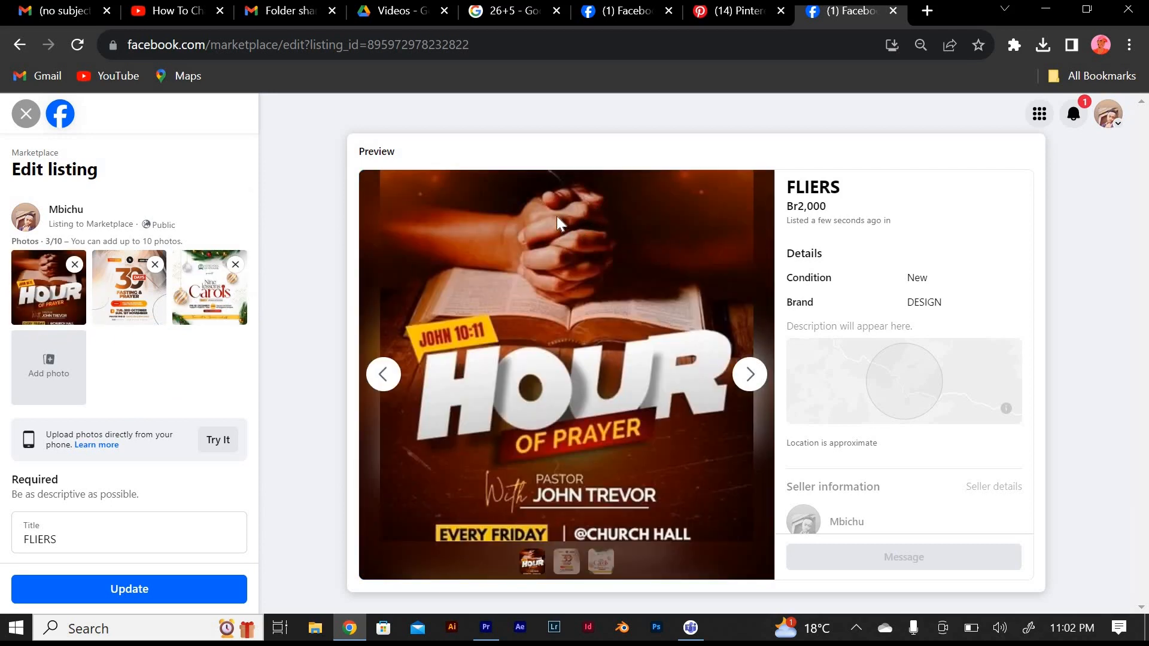
pyautogui.click(749, 373)
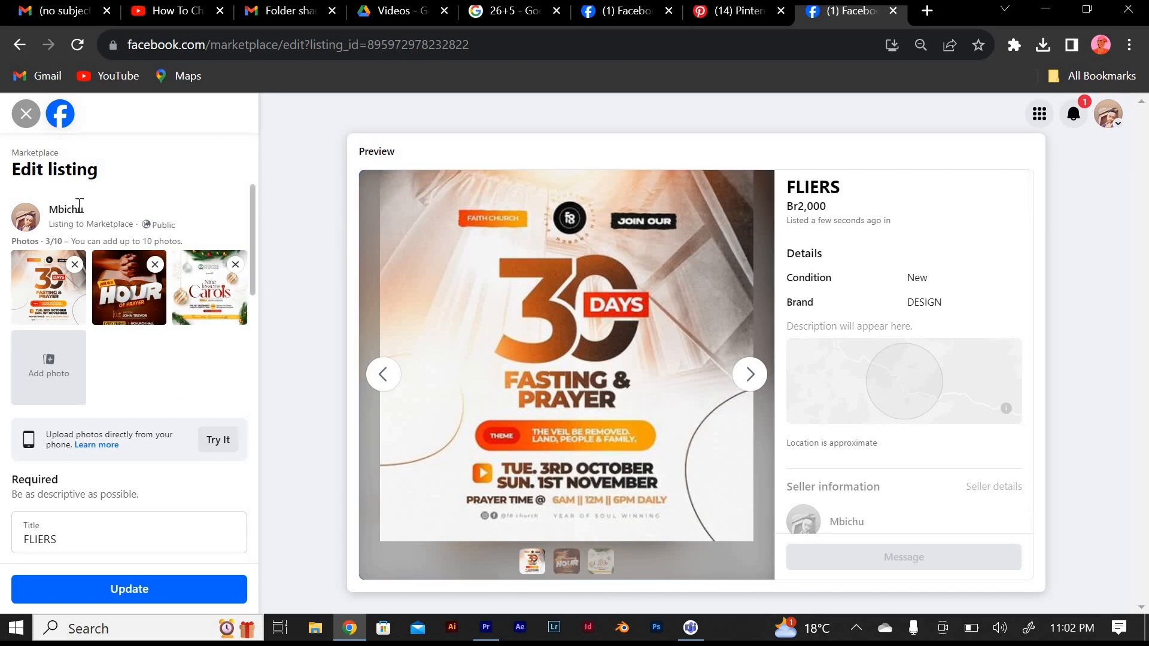
pyautogui.moveTo(81, 207)
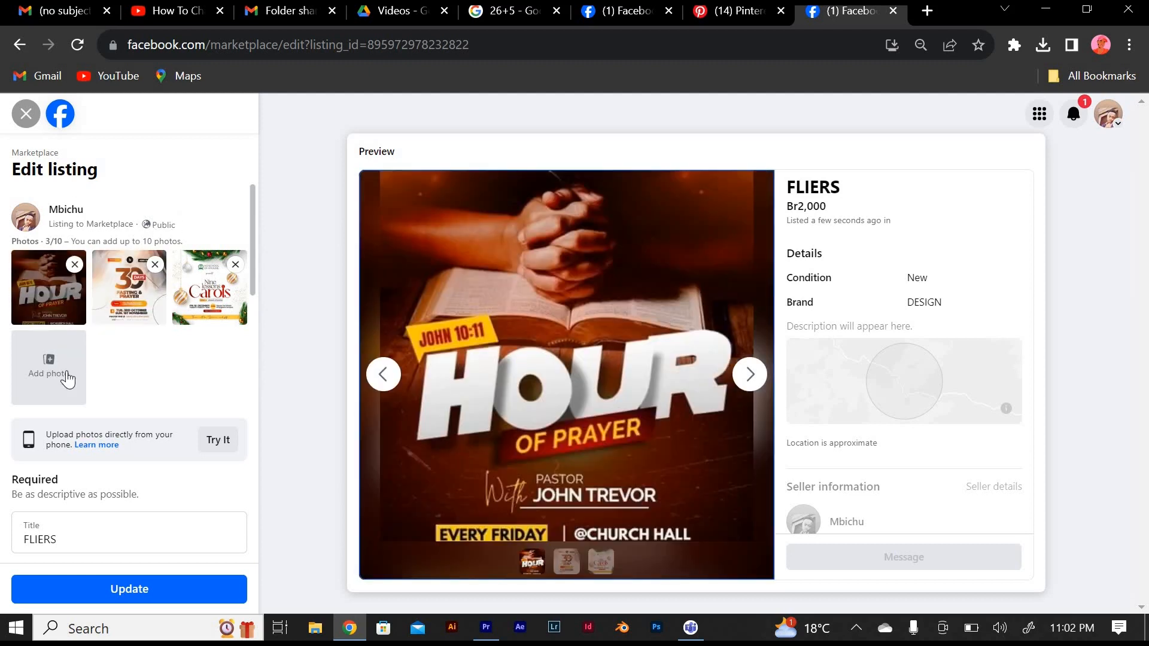
pyautogui.moveTo(882, 159)
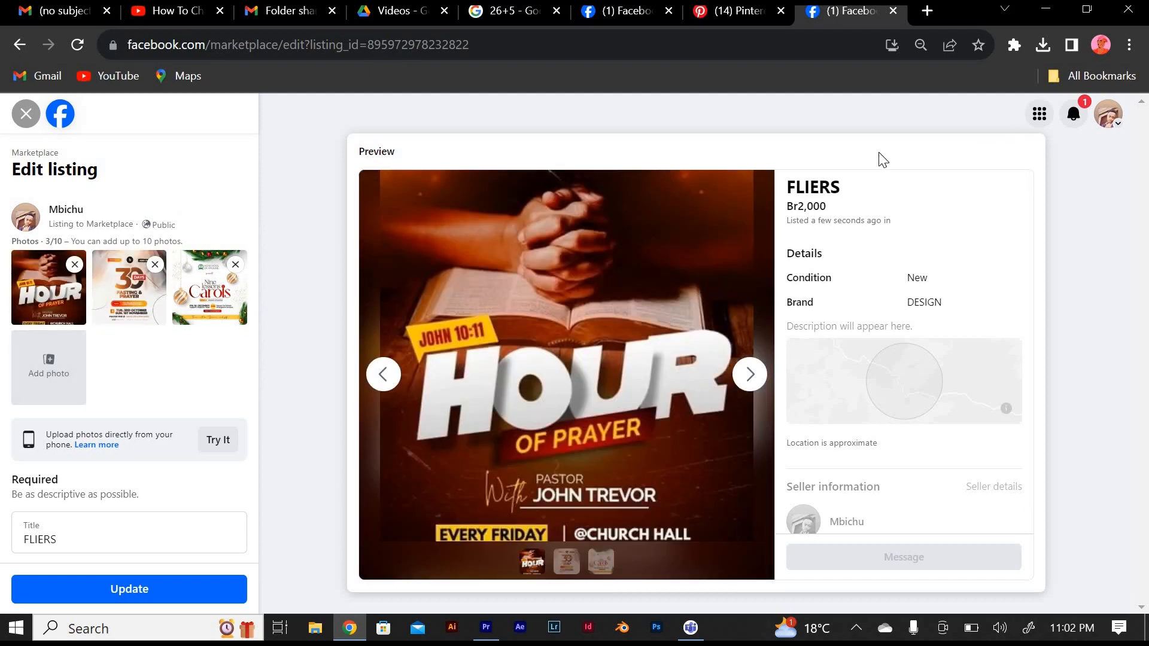